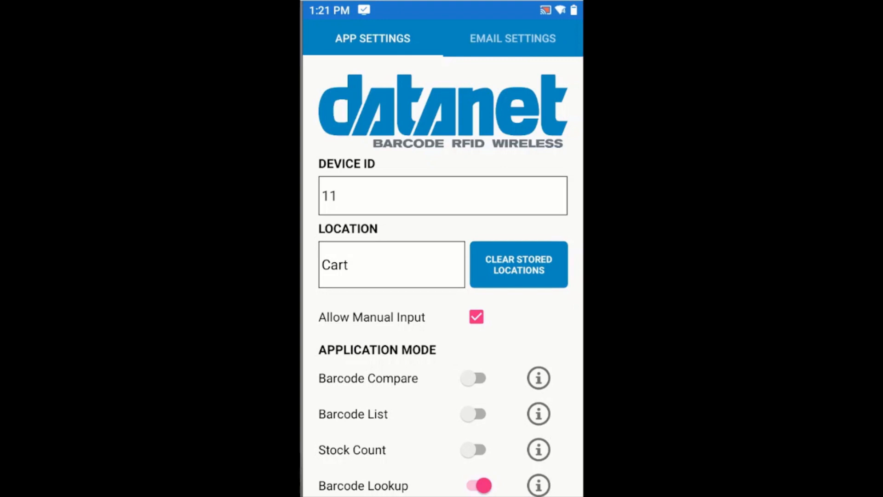
Step: Choose DataSample-HardwareStore.csv from the file list as the lookup reference file
scroll(down, 3)
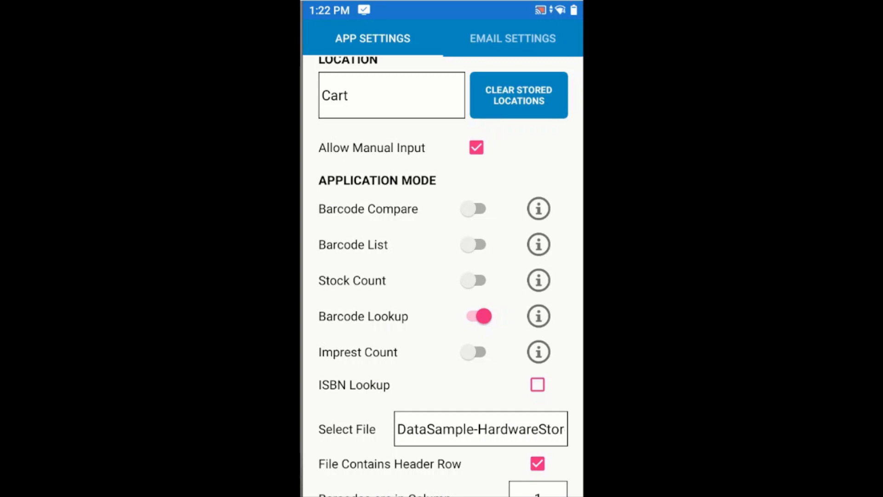
scroll(down, 3)
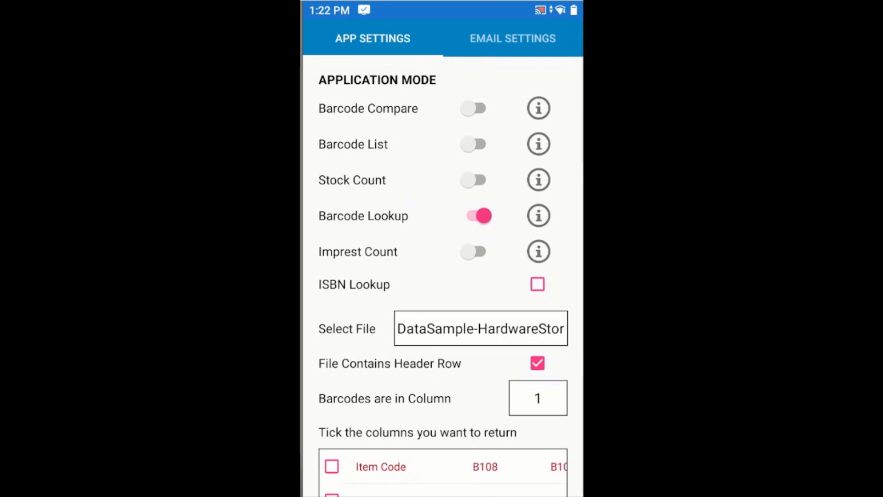
click(480, 329)
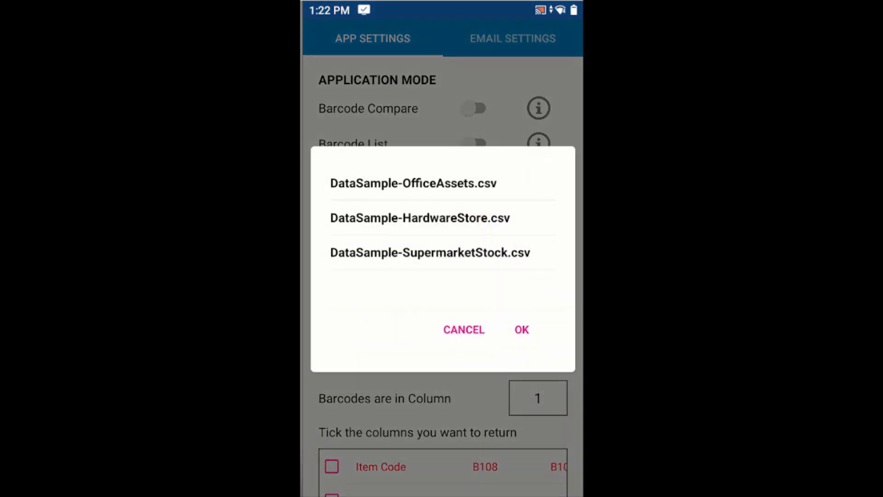
click(420, 218)
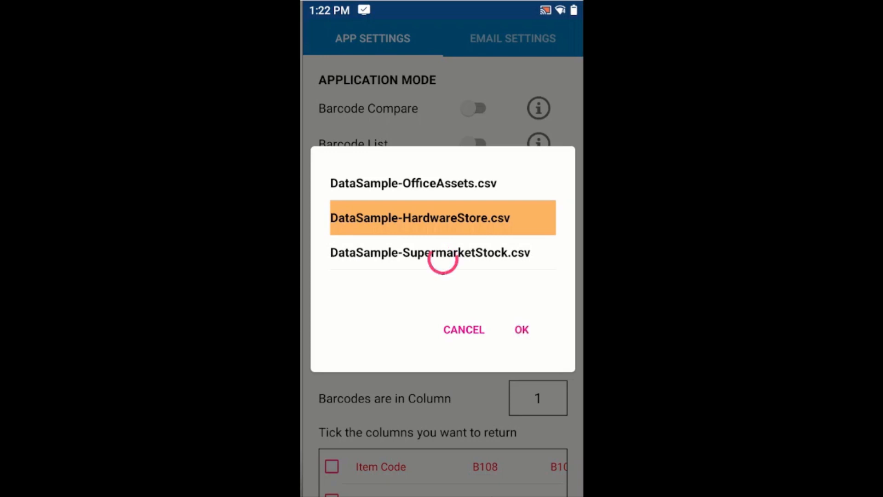
click(521, 329)
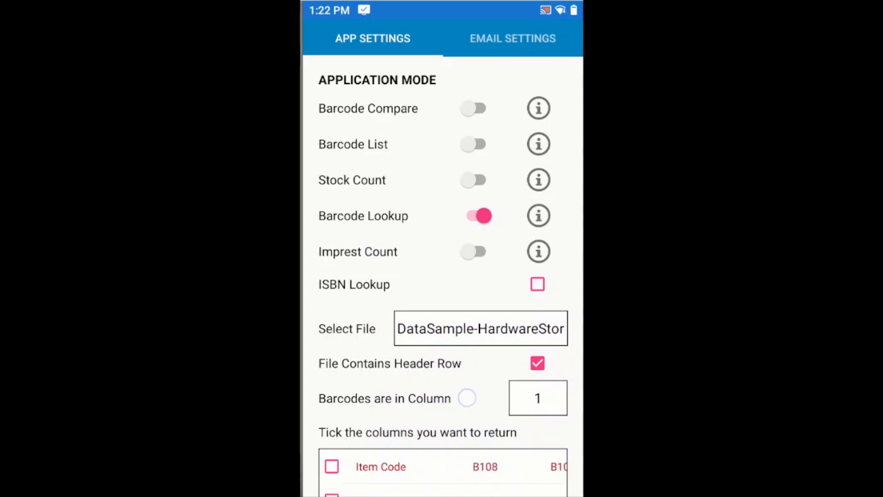
Step: Set 'Barcodes are in Column' to 3, the file's Barcode column
scroll(down, 3)
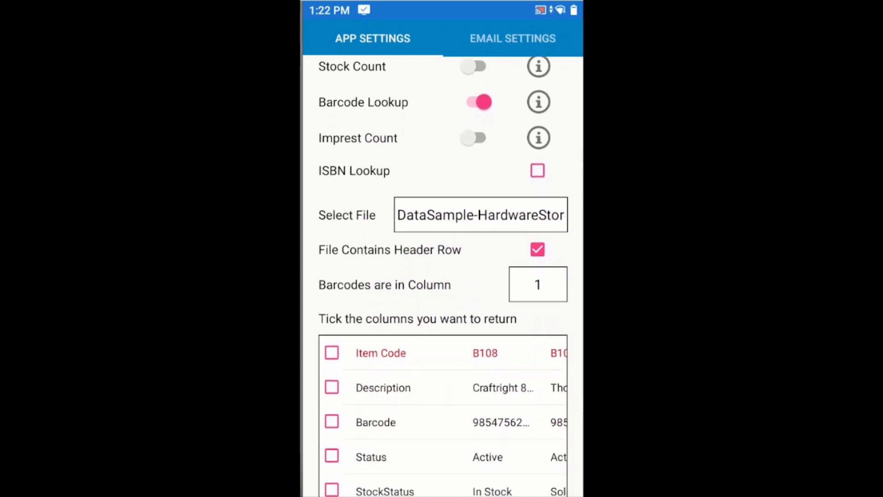
scroll(down, 3)
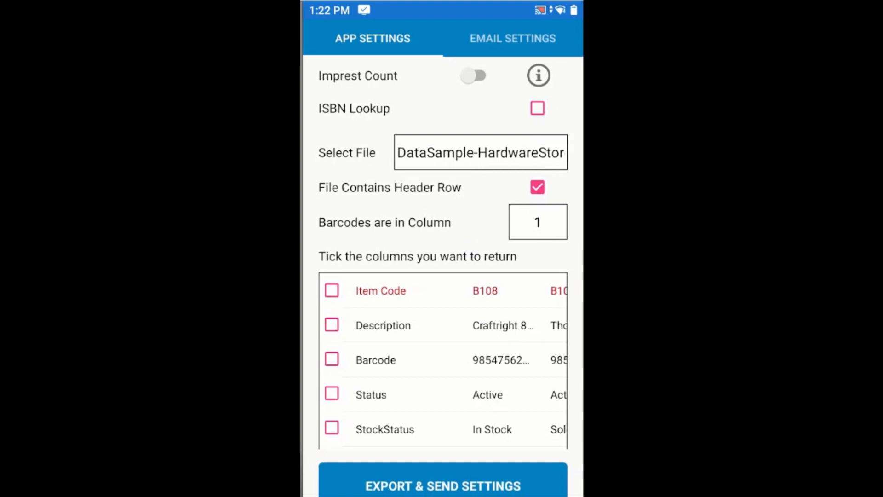
click(536, 222)
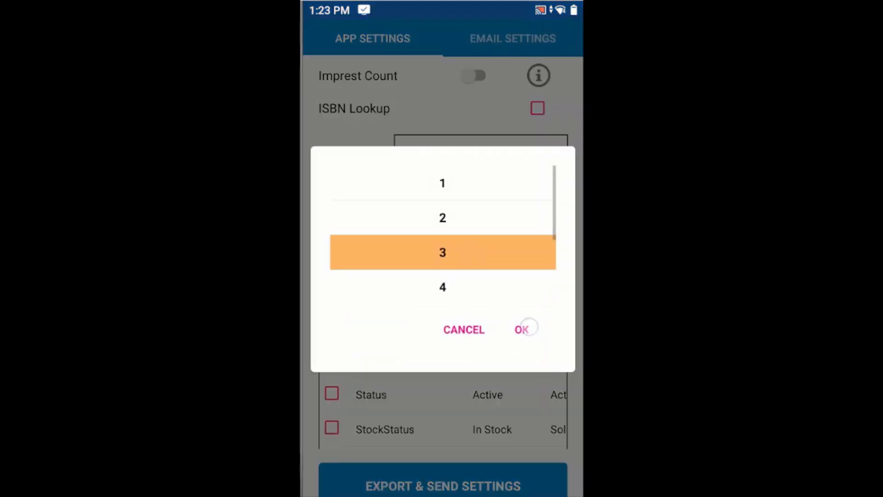
click(521, 329)
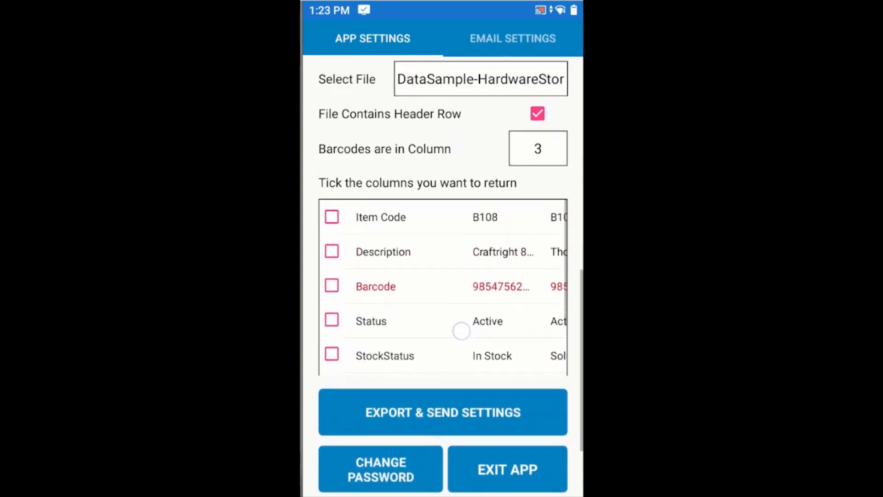
Step: Save the lookup settings with Item Code, Description, Status, StockStatus, Shelf and Zone returned
scroll(up, 3)
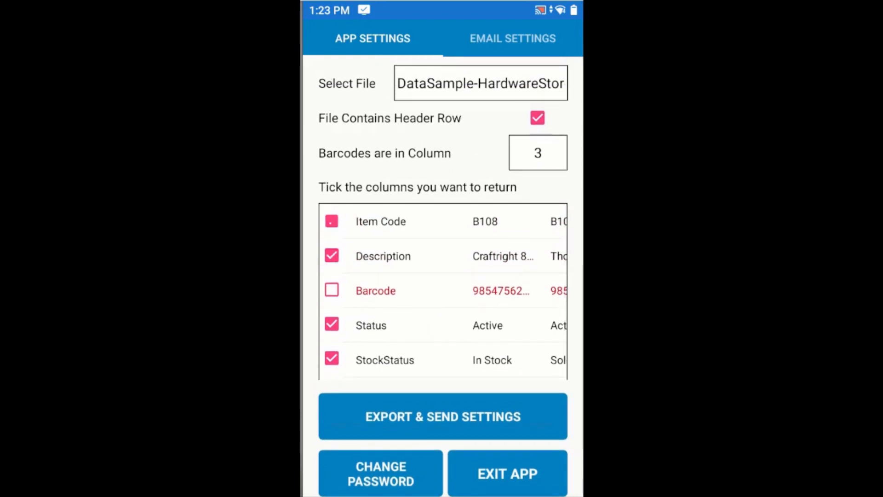
scroll(down, 3)
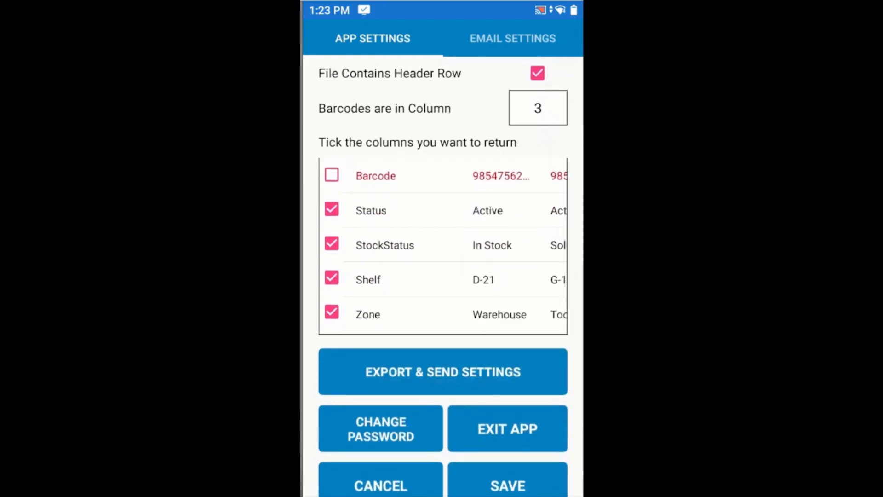
scroll(up, 3)
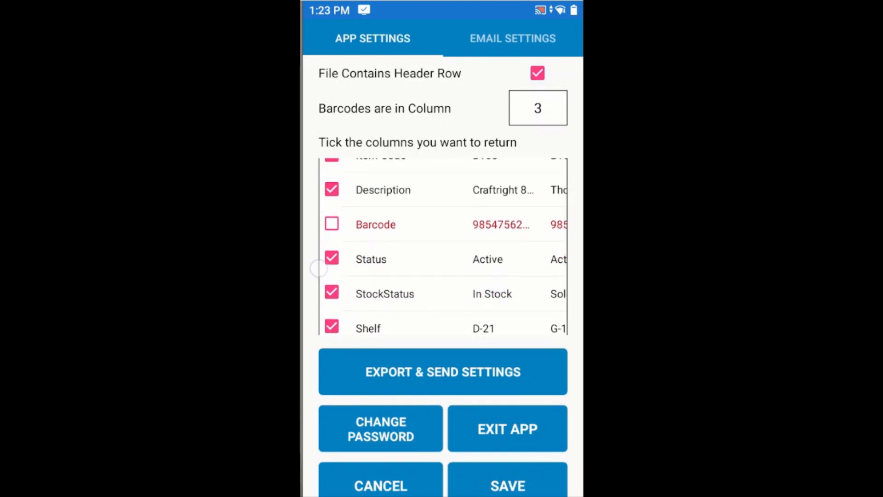
click(331, 259)
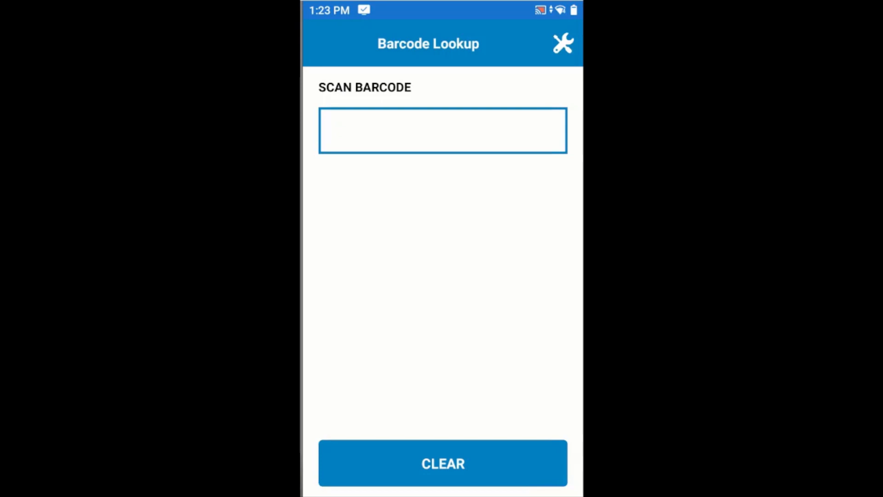
text(985475628162)
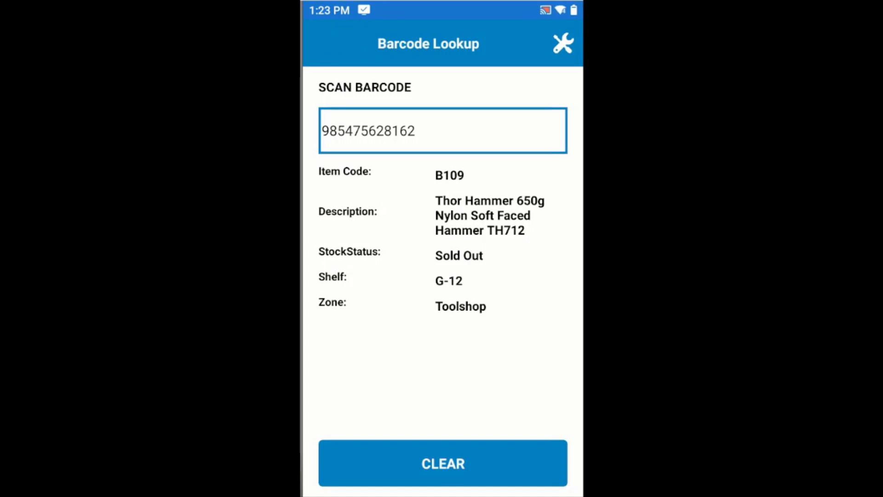
click(442, 463)
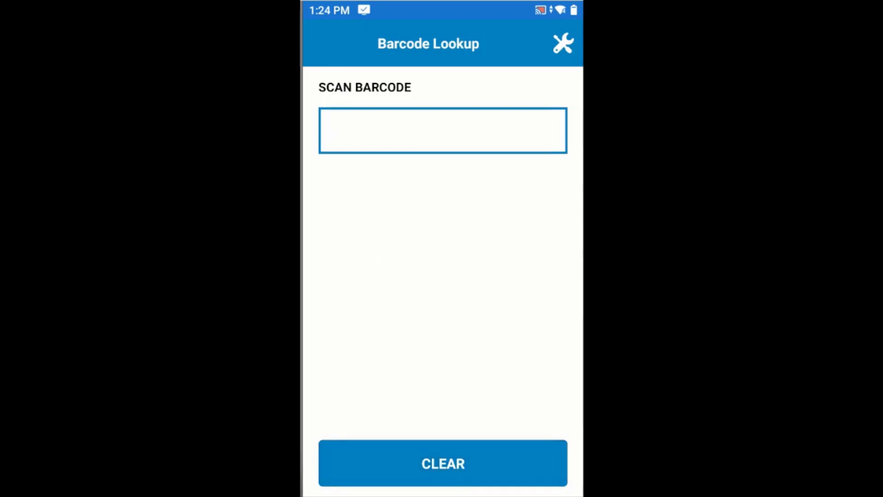
text(985475625893)
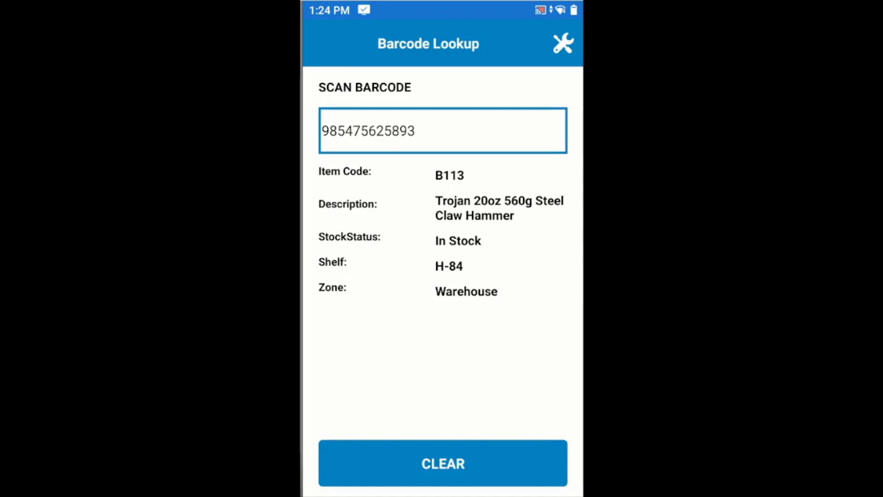
click(442, 463)
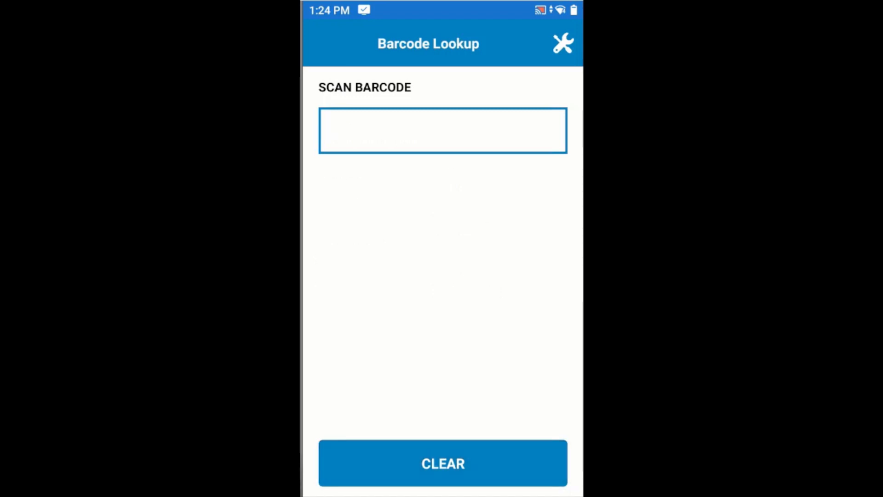
text(985475623762)
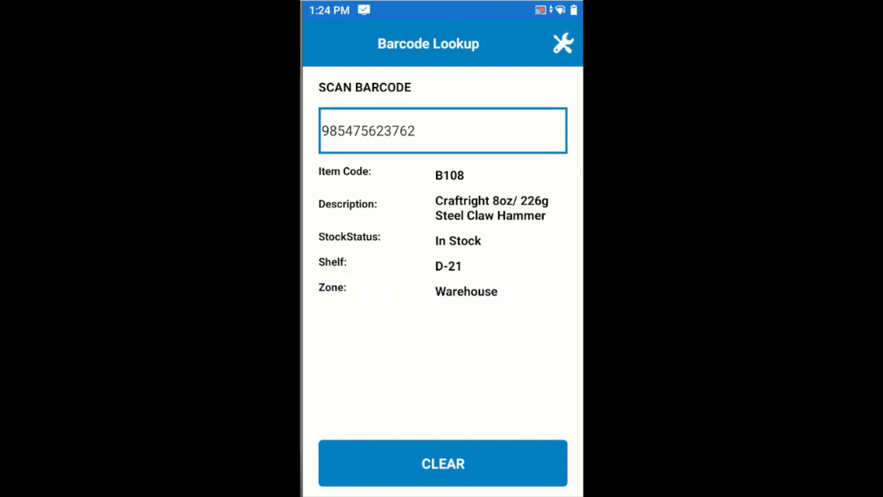
Step: In settings, tick Status, untick StockStatus and save the changed column choices
click(564, 43)
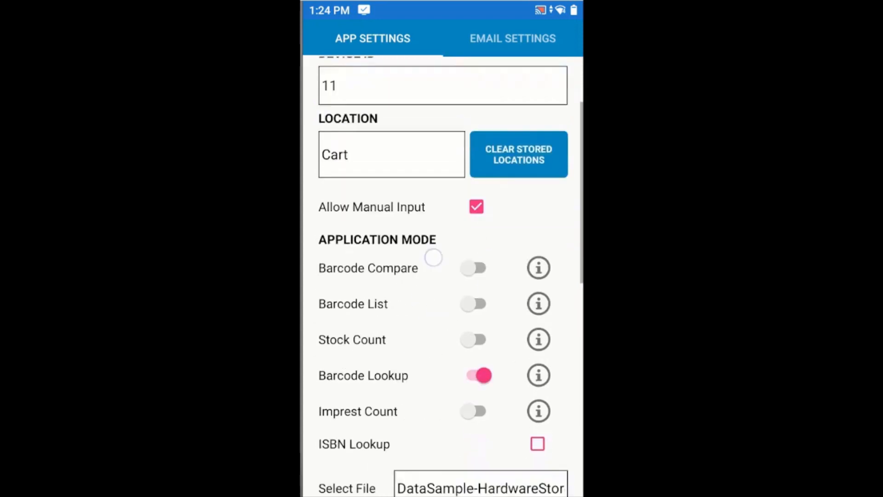
scroll(down, 3)
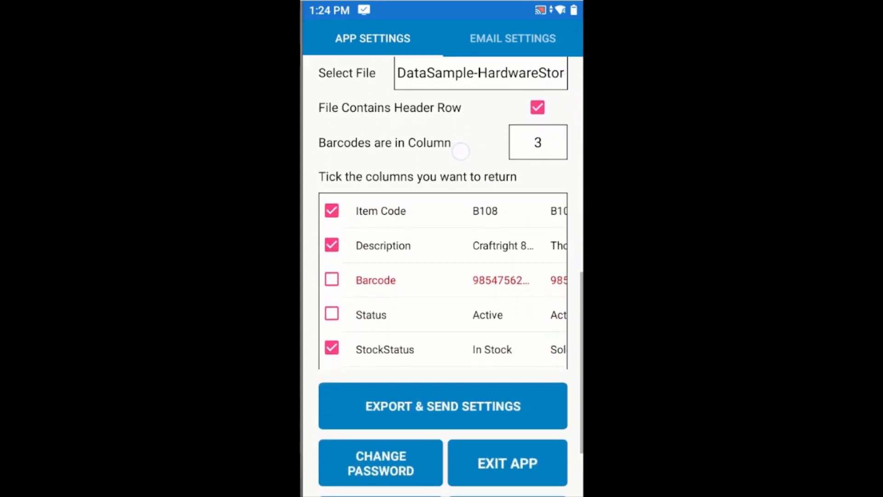
click(331, 314)
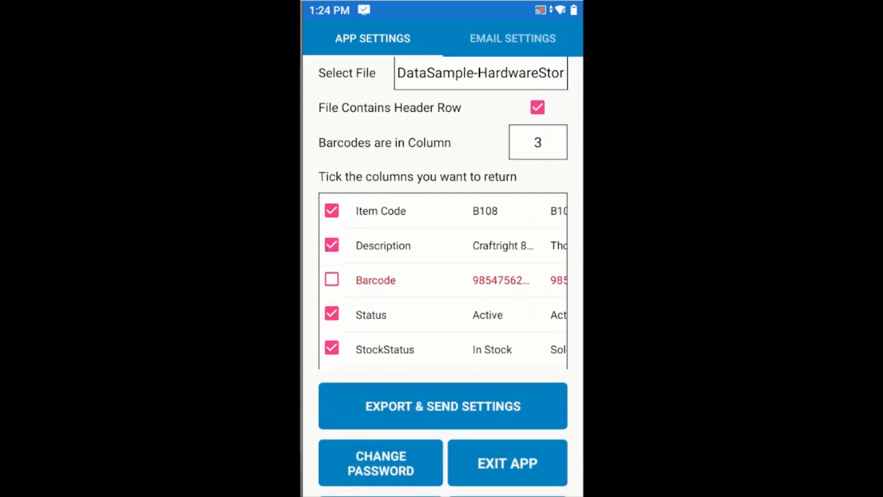
click(331, 347)
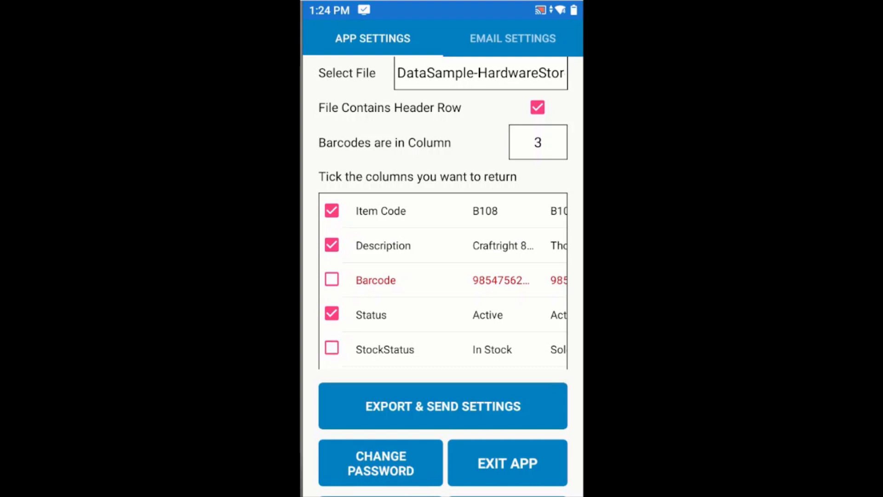
scroll(down, 3)
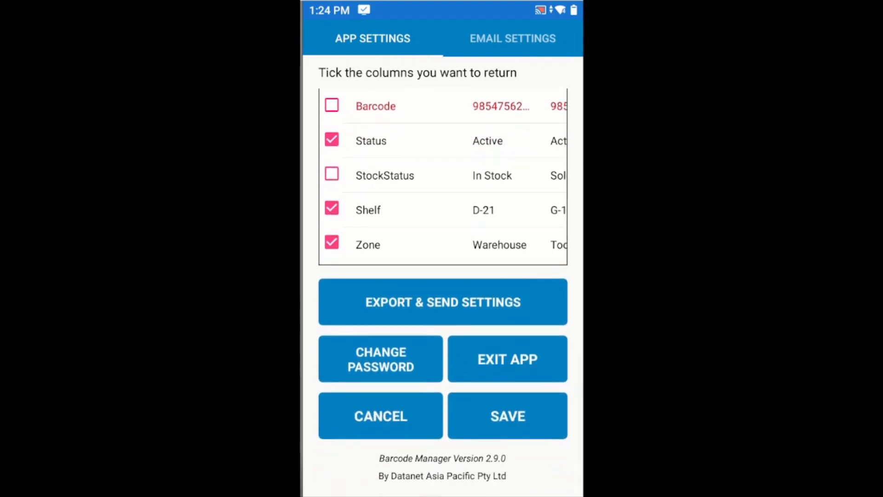
click(506, 416)
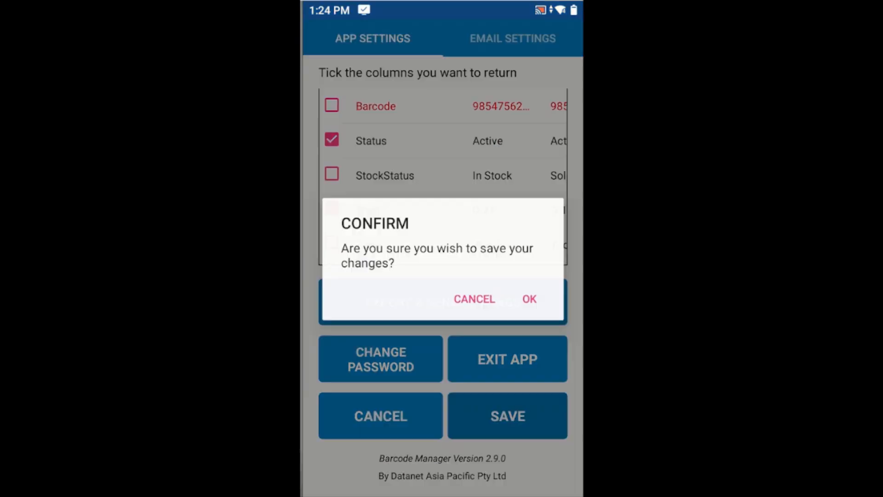
click(529, 298)
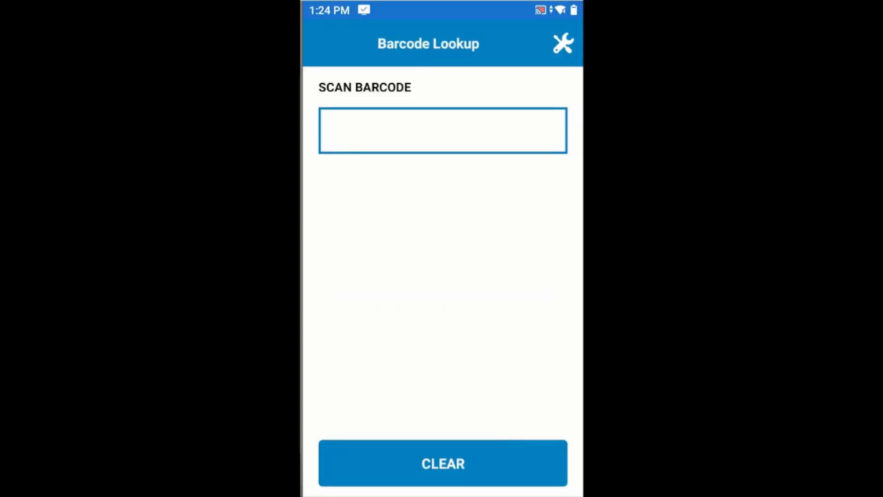
text(B127)
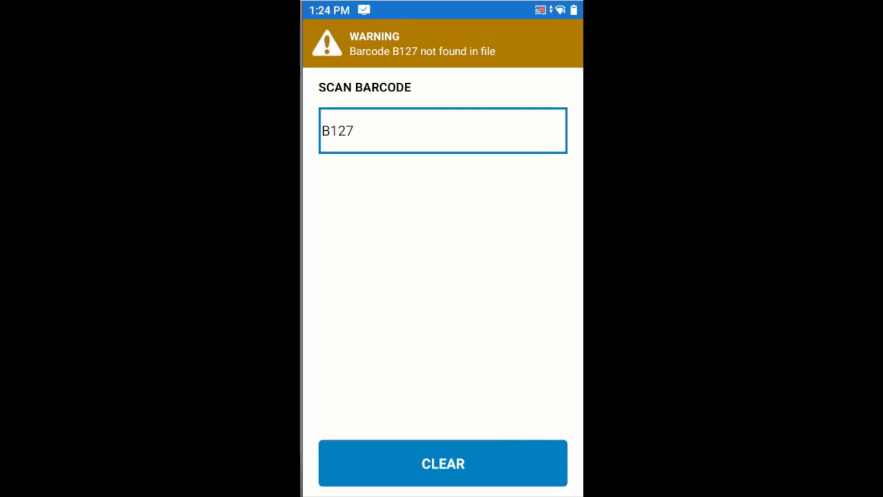
text(985475622742)
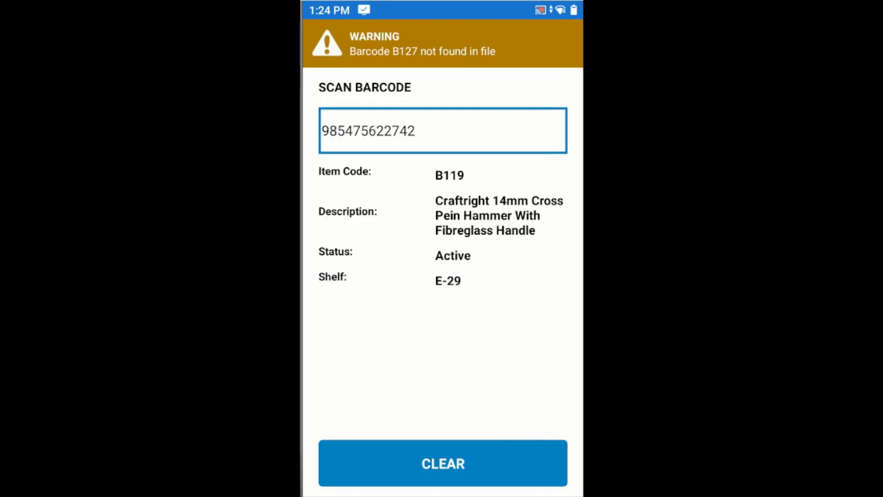